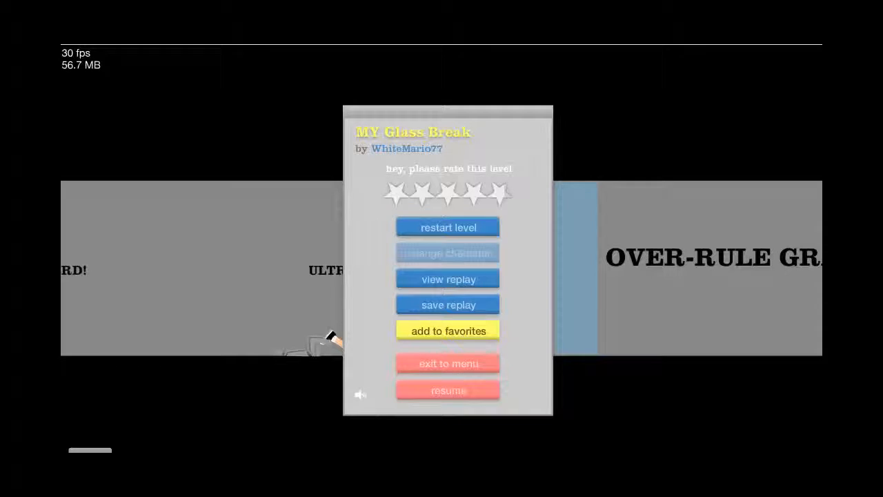
- Resume the MY Glass Break run, play further along the course, then pause again
{"action": "left_click", "coordinate": [447, 363]}
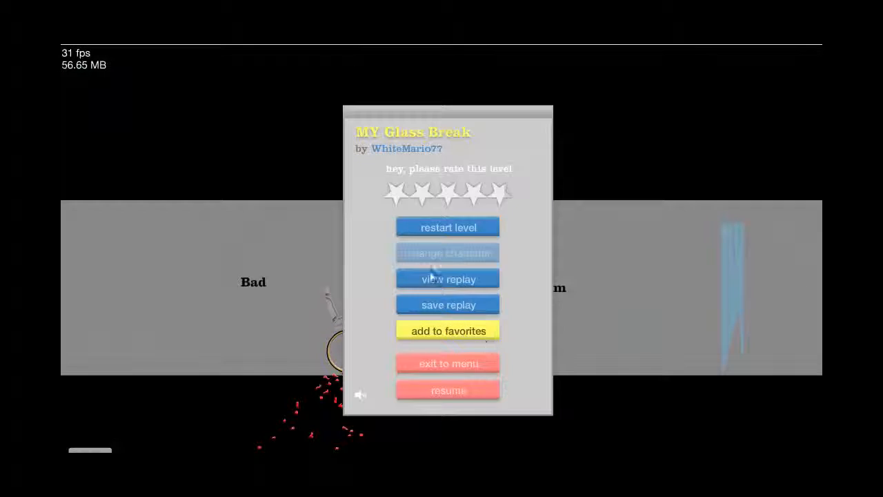
- Resume and finish MY Glass Break, reaching the victory screen at 70.80 seconds
{"action": "left_click", "coordinate": [447, 363]}
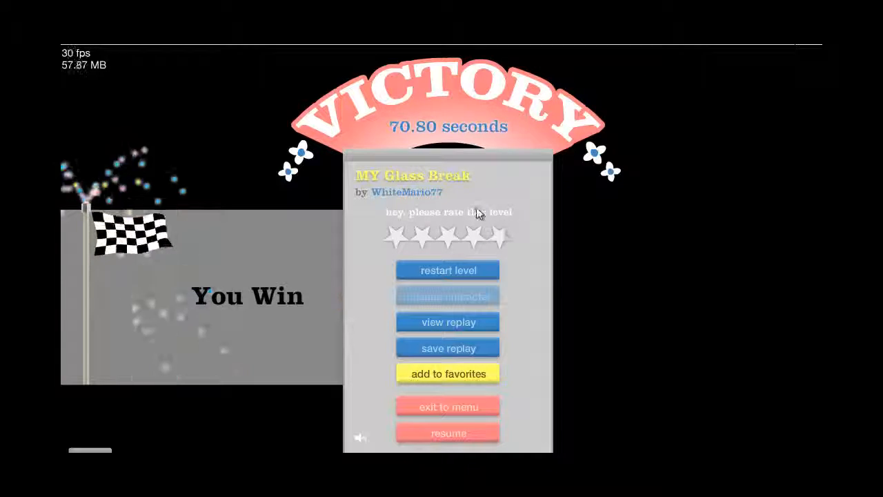
{"action": "mouse_move", "coordinate": [421, 201]}
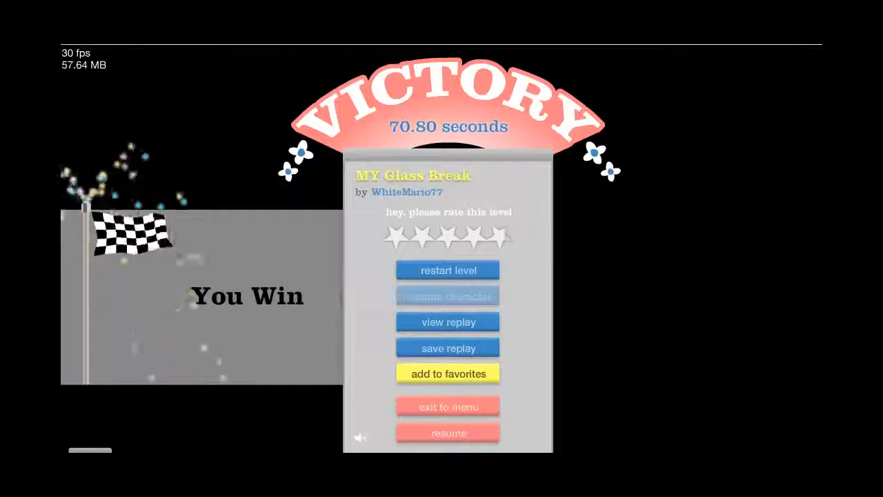
- Exit to the user-submitted levels list and show details of '99% wont get out'
{"action": "left_click", "coordinate": [447, 405]}
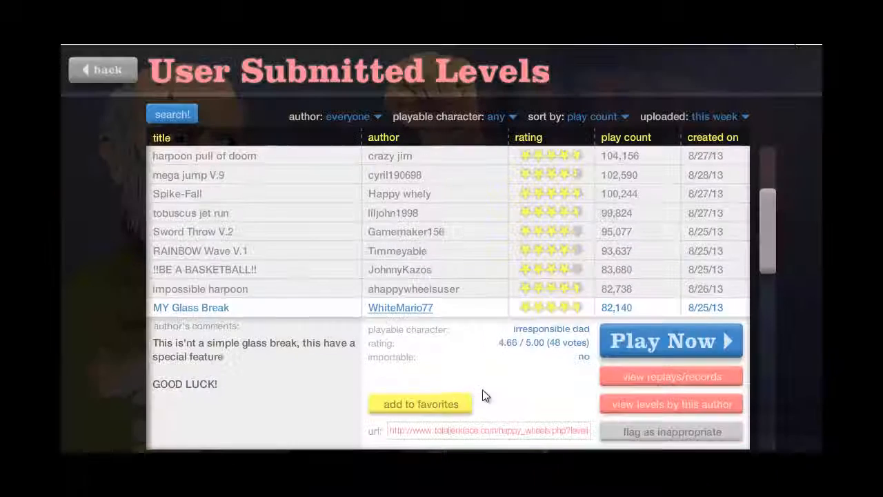
{"action": "scroll", "scroll_direction": "down", "scroll_amount": 3}
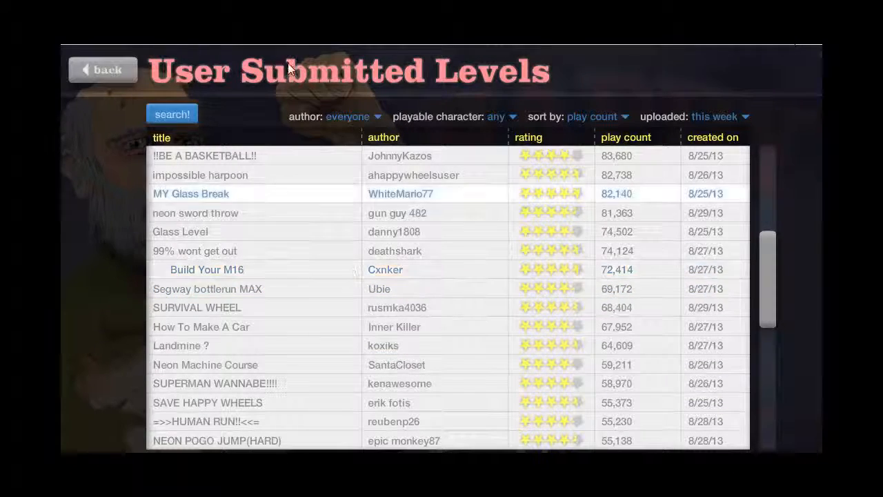
{"action": "left_click", "coordinate": [194, 251]}
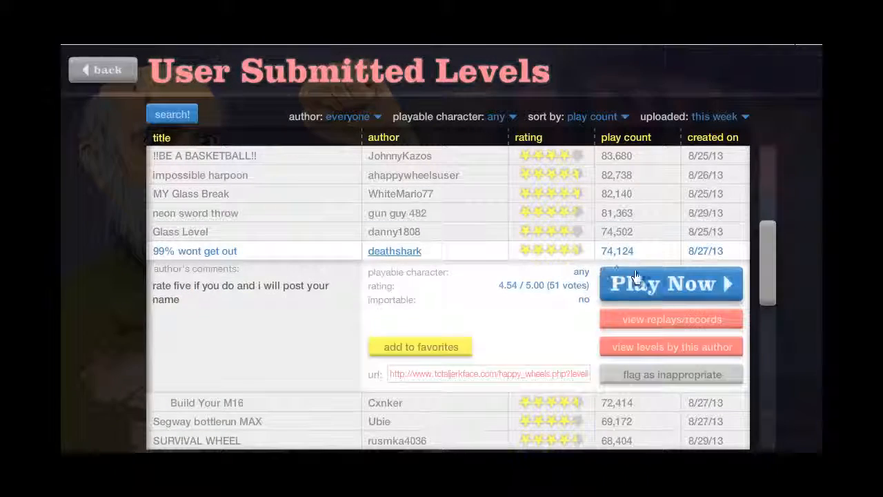
- Start '99% wont get out', play among the coloured blocks, resume once, then pause
{"action": "left_click", "coordinate": [196, 251]}
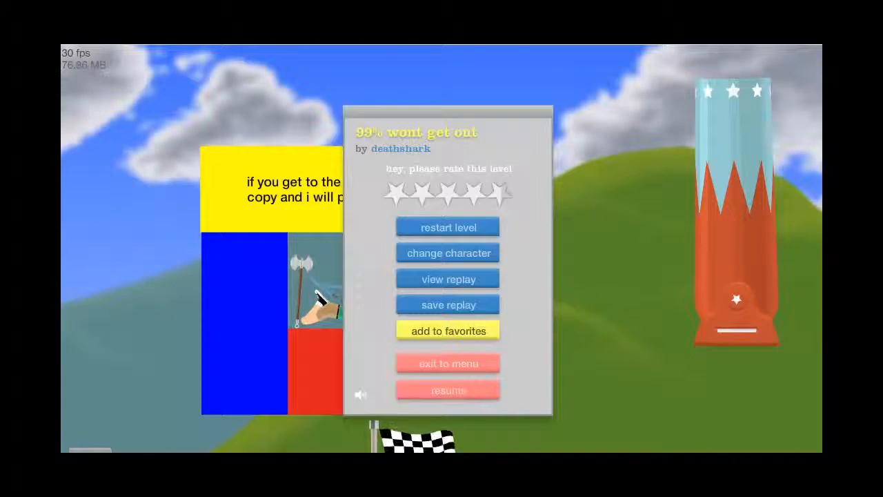
{"action": "left_click", "coordinate": [447, 389]}
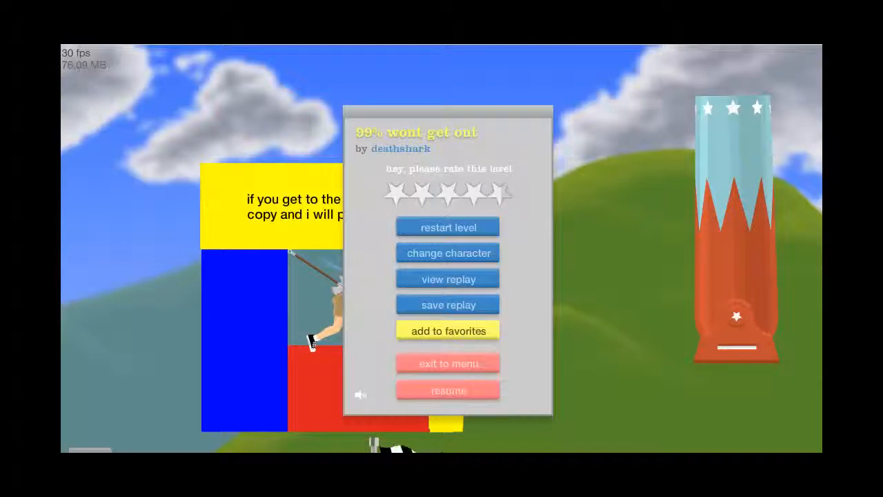
- Resume the '99% wont get out' attempt twice, ending paused with the character collapsed on the red block
{"action": "left_click", "coordinate": [447, 391]}
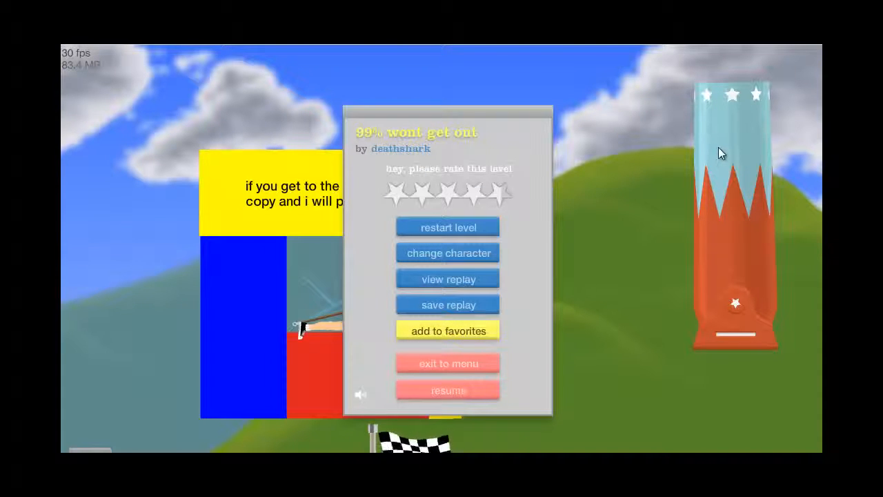
{"action": "left_click", "coordinate": [447, 389]}
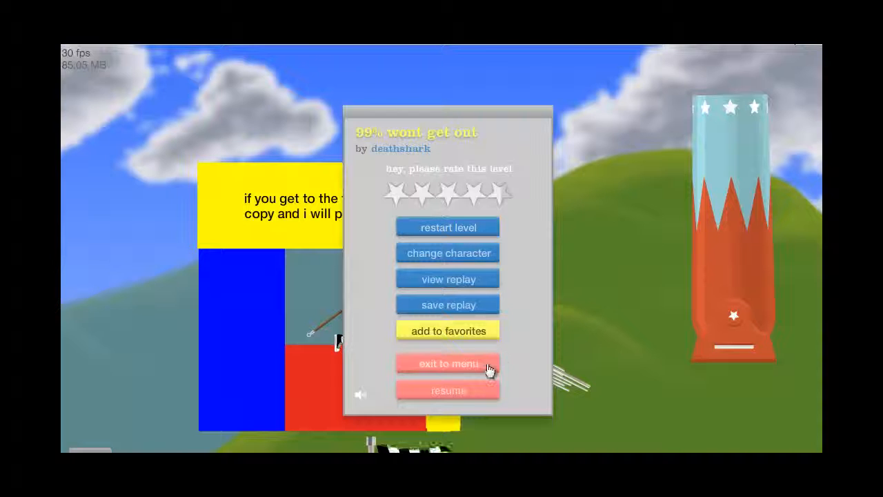
{"action": "mouse_move", "coordinate": [502, 369]}
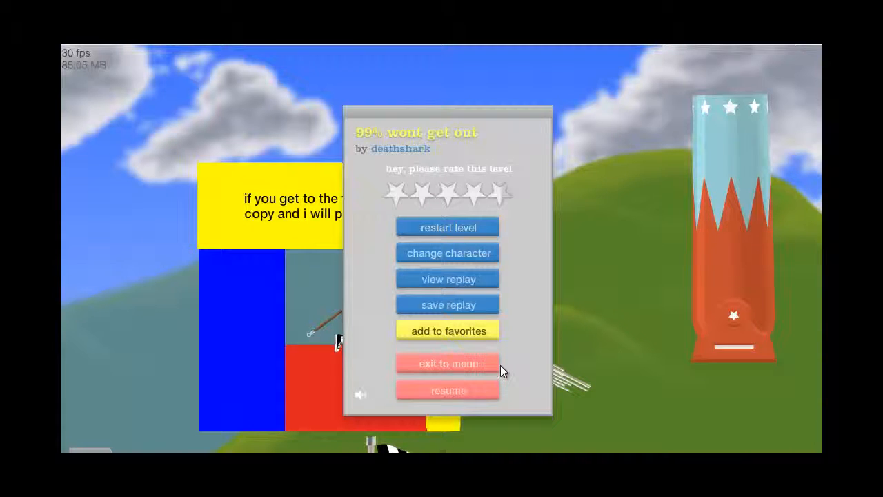
- Quit to the levels list and scroll down toward 'SUPERMAN WANNABE!!!'
{"action": "left_click", "coordinate": [447, 364]}
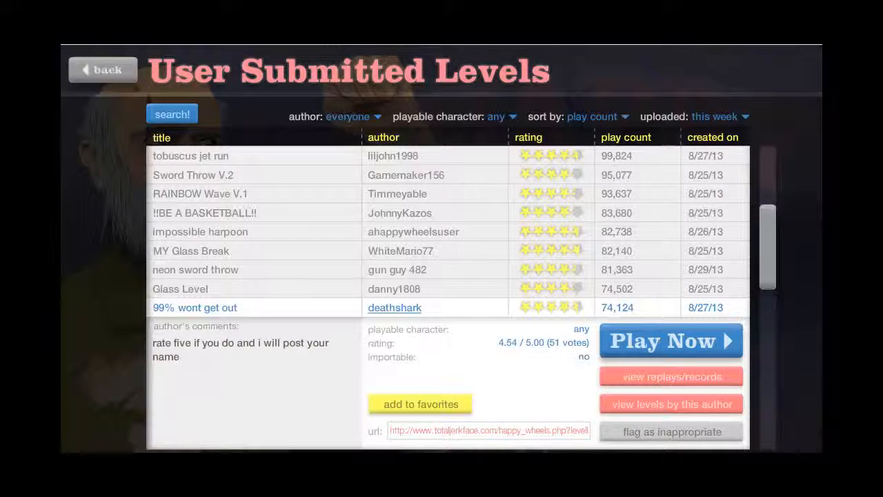
{"action": "scroll", "scroll_direction": "down", "scroll_amount": 3}
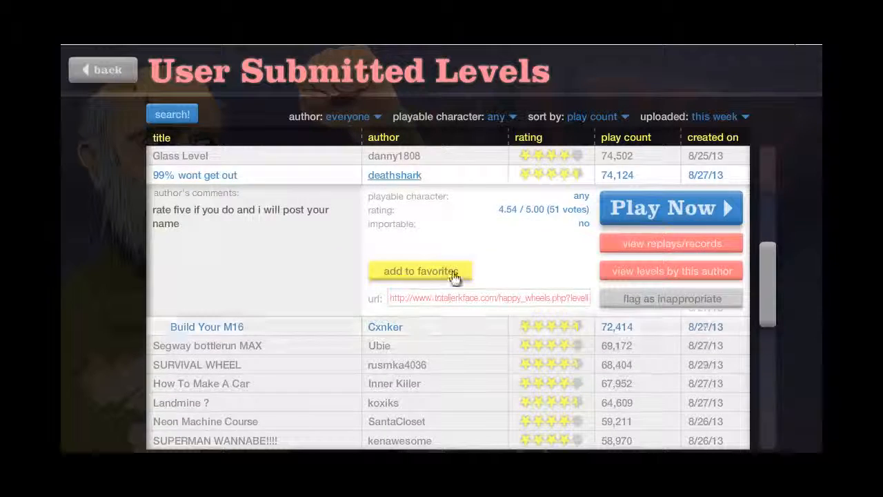
{"action": "scroll", "scroll_direction": "down", "scroll_amount": 3}
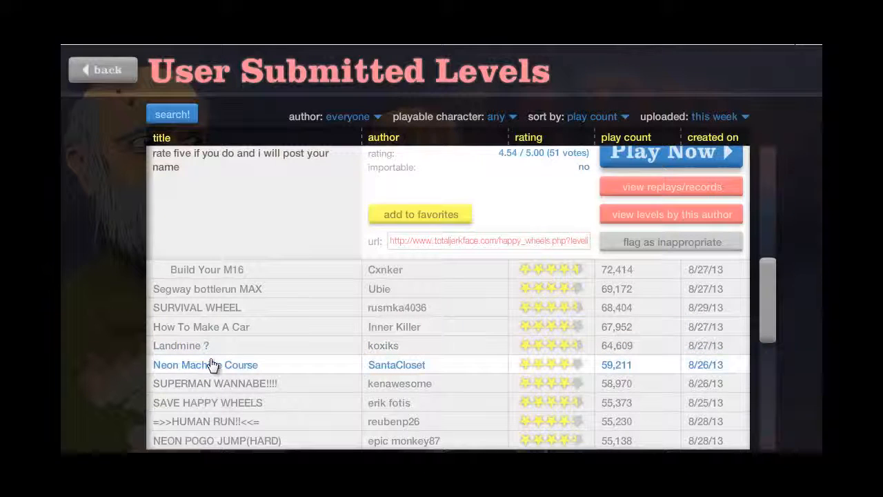
{"action": "mouse_move", "coordinate": [151, 313]}
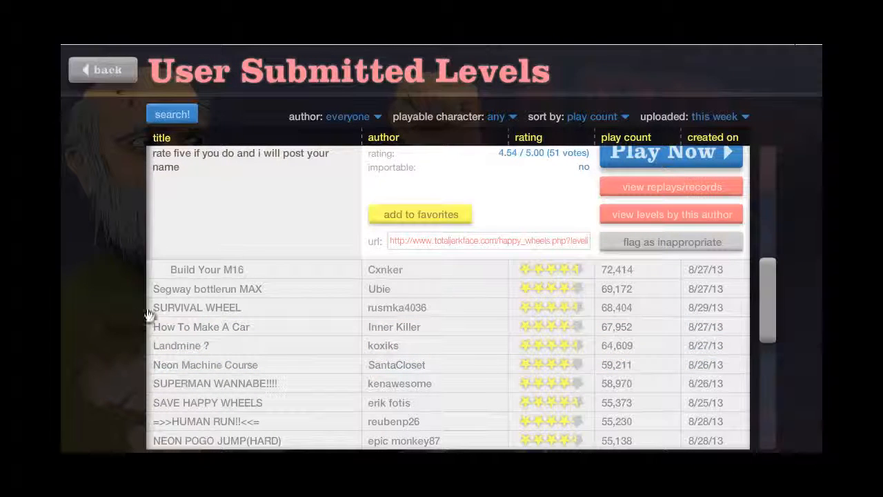
{"action": "mouse_move", "coordinate": [772, 154]}
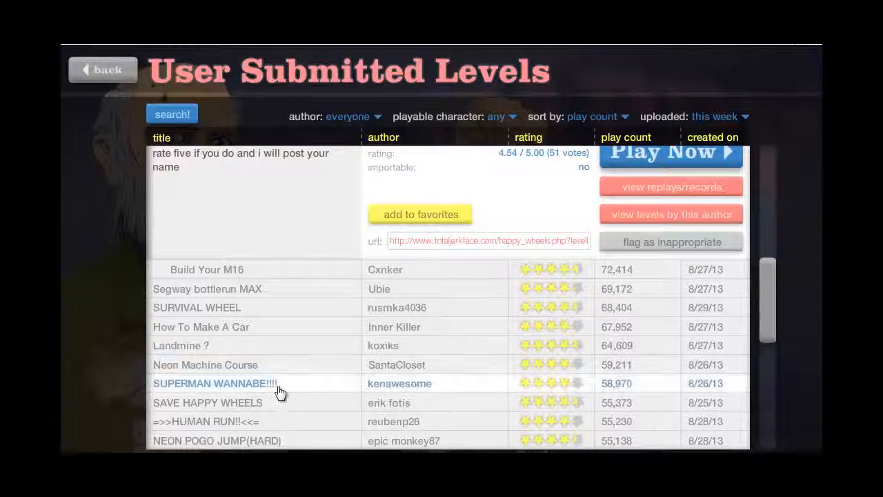
- Select 'SUPERMAN WANNABE!!!' by kenawesome, play it, then pause
{"action": "left_click", "coordinate": [216, 383]}
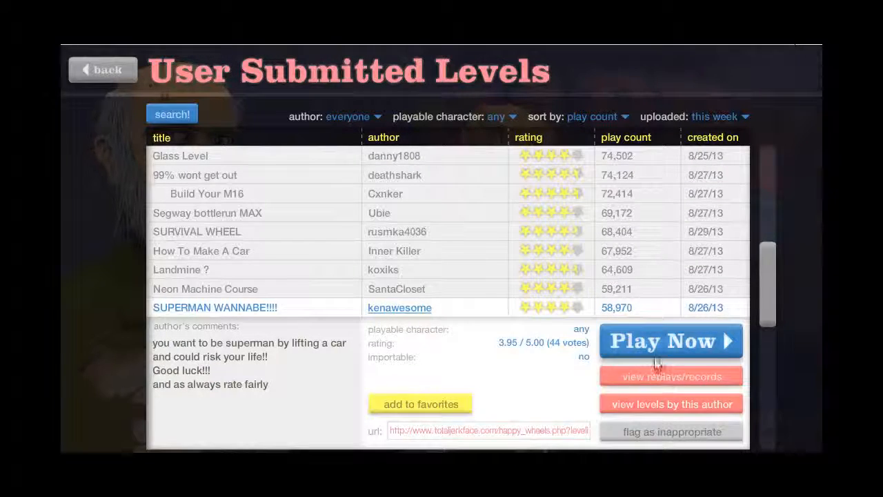
{"action": "left_click", "coordinate": [669, 341]}
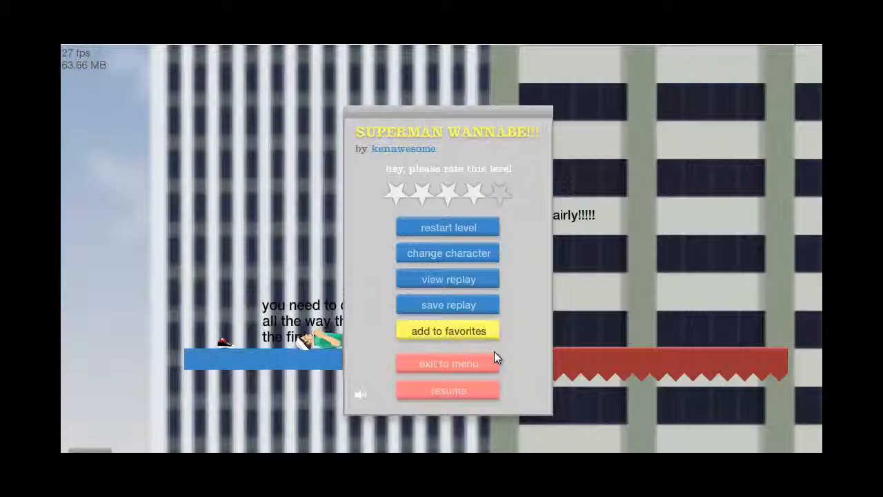
{"action": "mouse_move", "coordinate": [462, 394]}
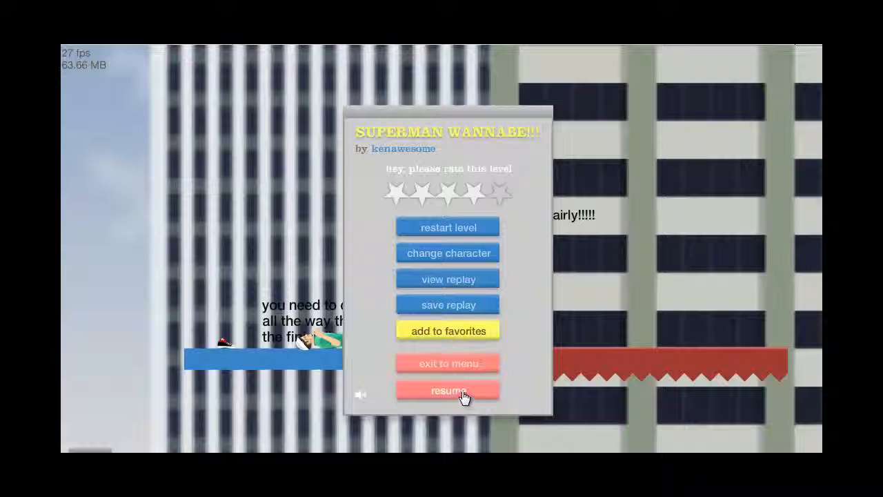
- Exit to the list, view 'SAVE HAPPY WHEELS' details, and scroll down toward 'Hard Game 1'
{"action": "left_click", "coordinate": [447, 364]}
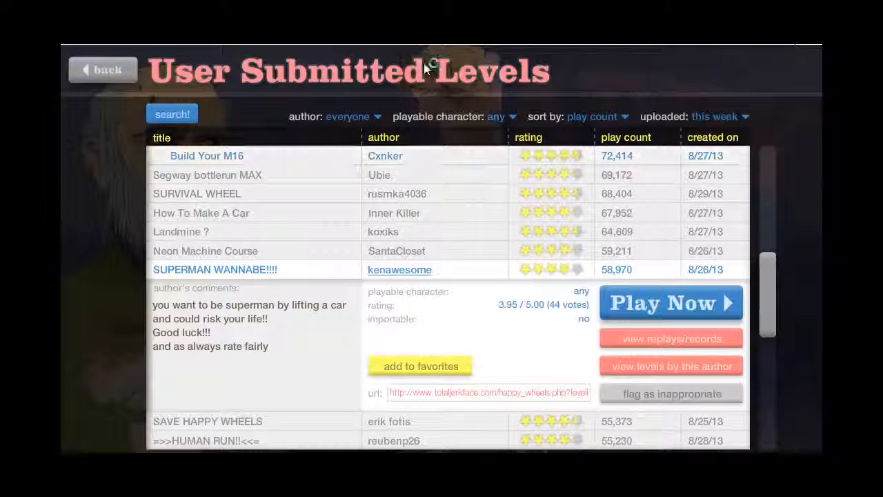
{"action": "scroll", "scroll_direction": "down", "scroll_amount": 3}
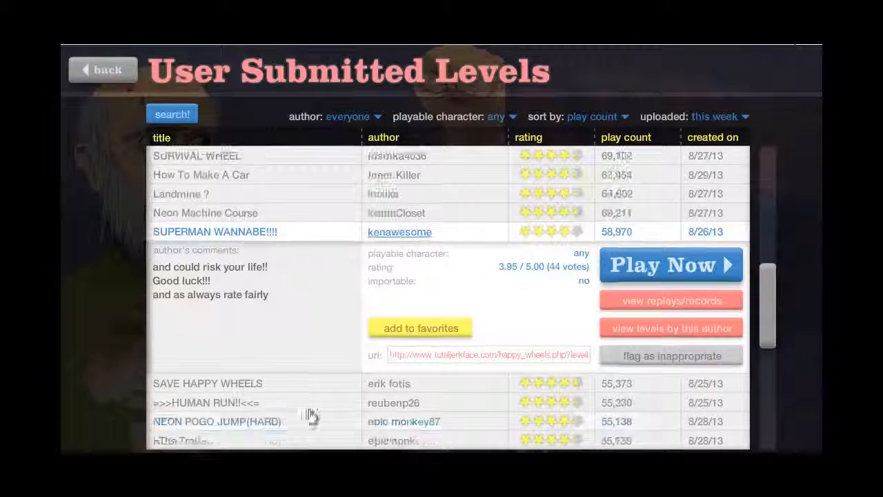
{"action": "scroll", "scroll_direction": "down", "scroll_amount": 3}
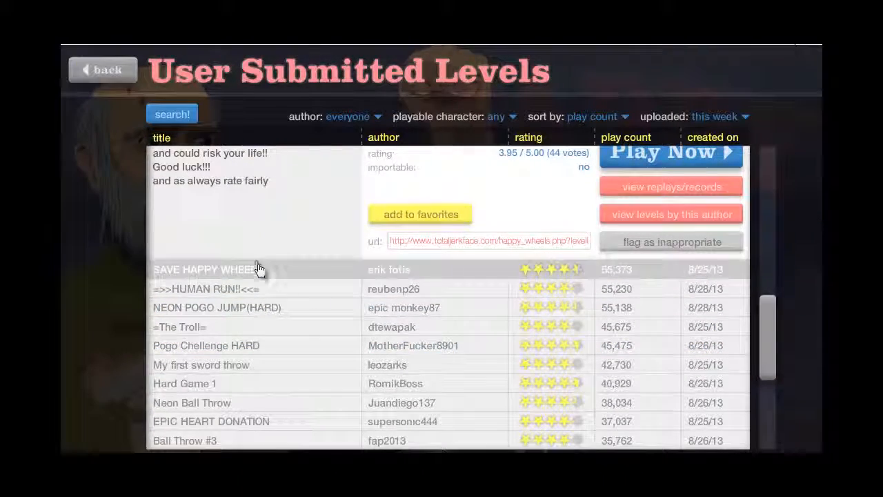
{"action": "left_click", "coordinate": [669, 151]}
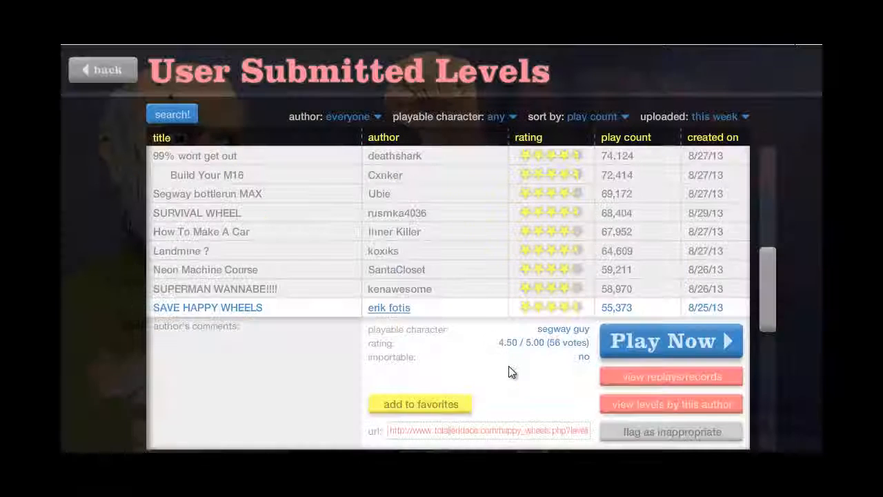
{"action": "scroll", "scroll_direction": "down", "scroll_amount": 3}
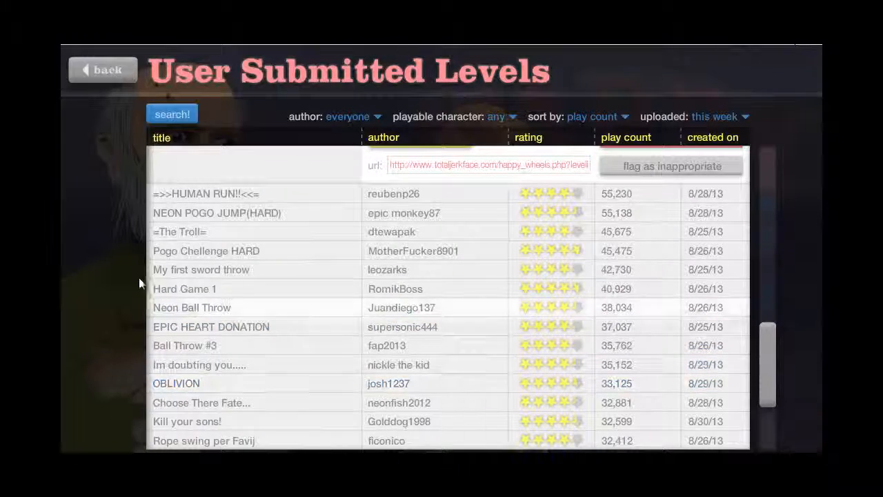
- Select 'Hard Game 1' by RomikBoss, play it, then pause near the spikes
{"action": "left_click", "coordinate": [211, 306]}
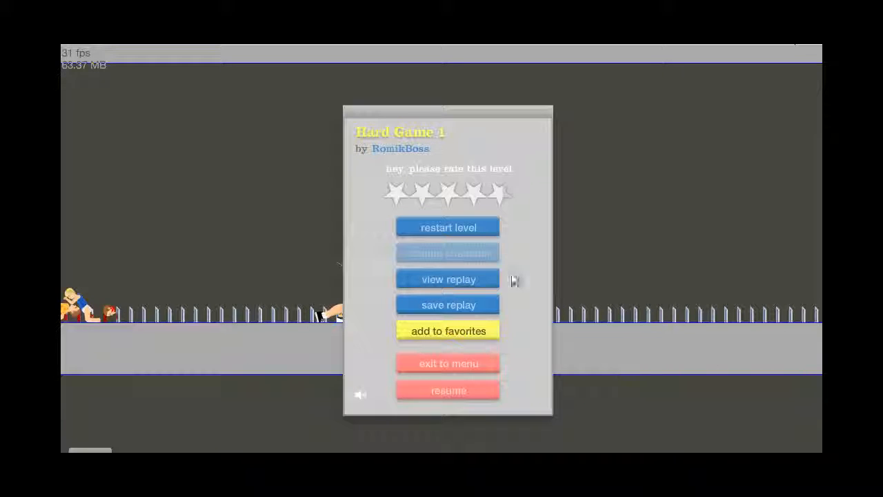
- Resume Hard Game 1 twice, restart it from the beginning, and get back to pedalling
{"action": "left_click", "coordinate": [448, 279]}
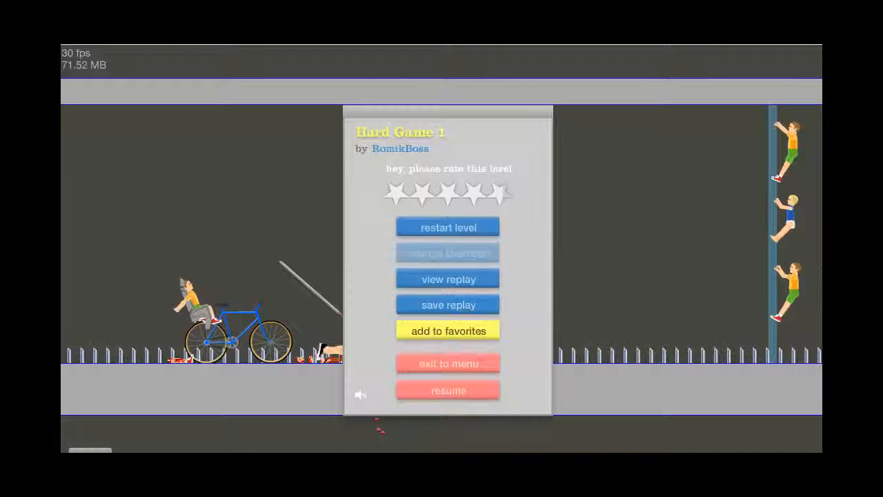
{"action": "left_click", "coordinate": [447, 226]}
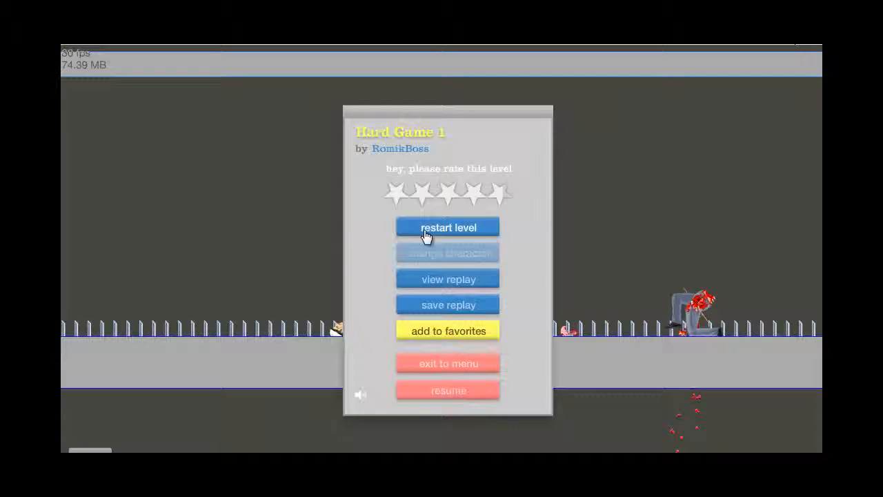
{"action": "left_click", "coordinate": [447, 226]}
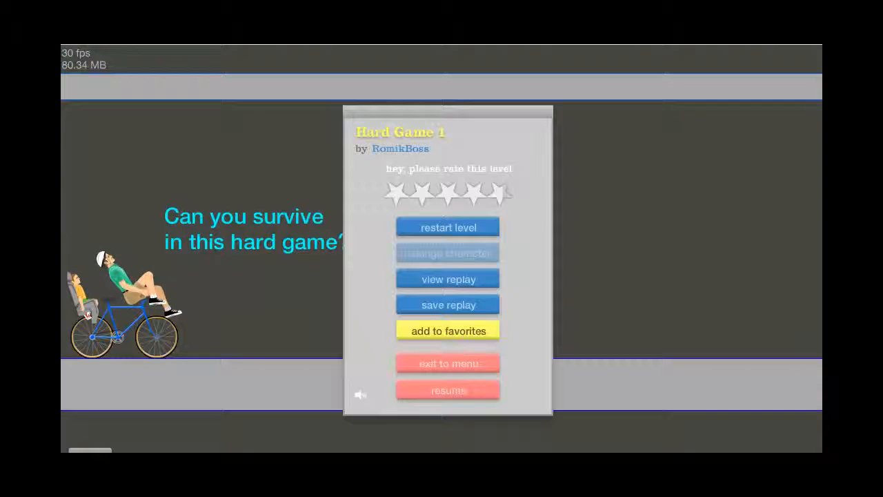
{"action": "left_click", "coordinate": [447, 389]}
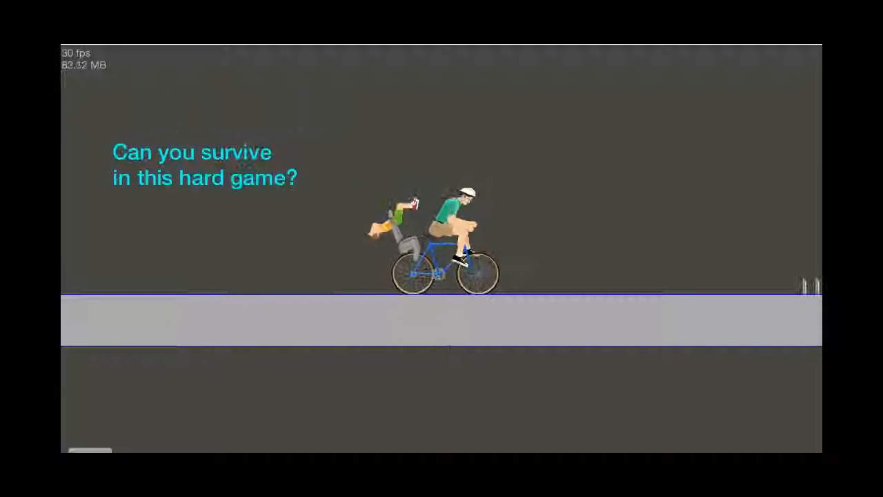